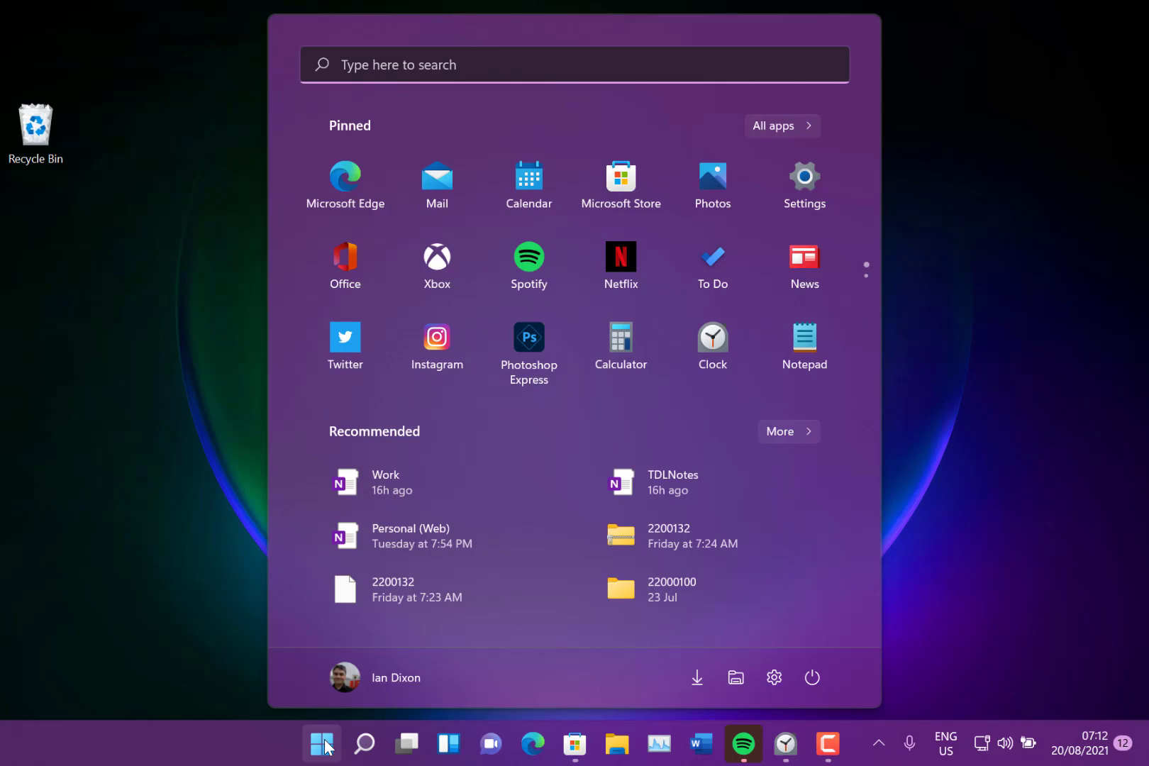
mouse_move(292, 455)
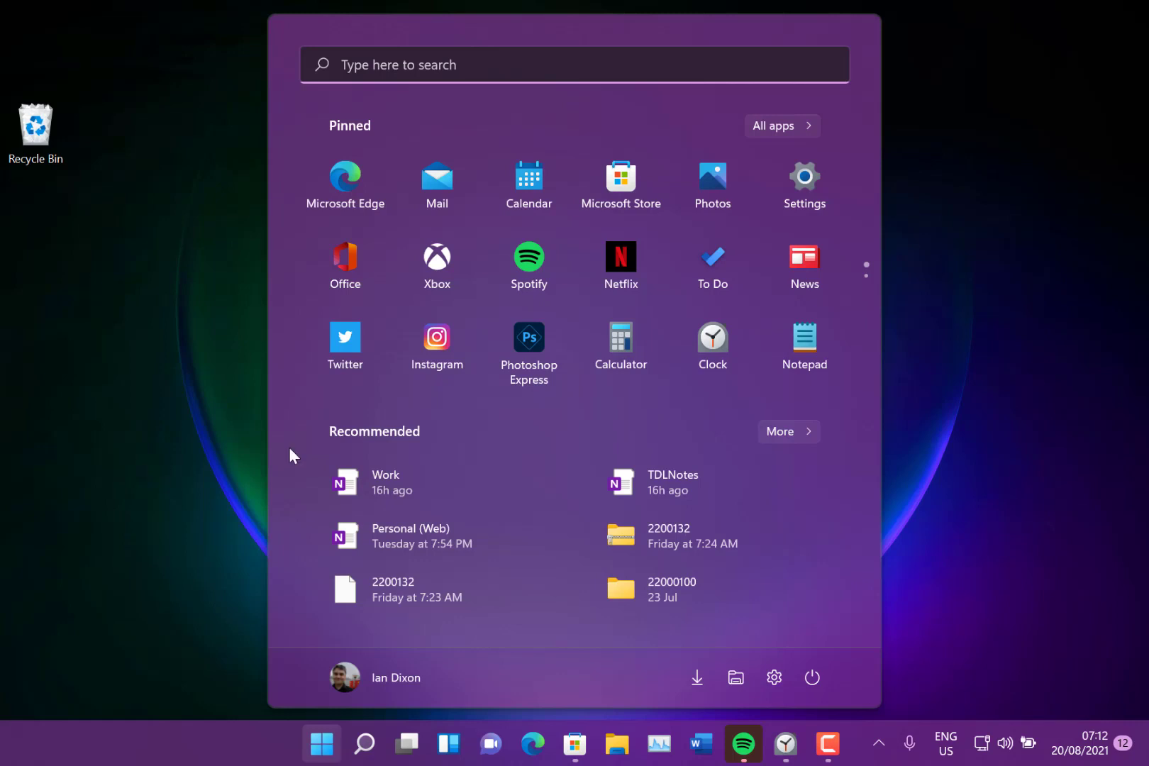
mouse_move(535, 437)
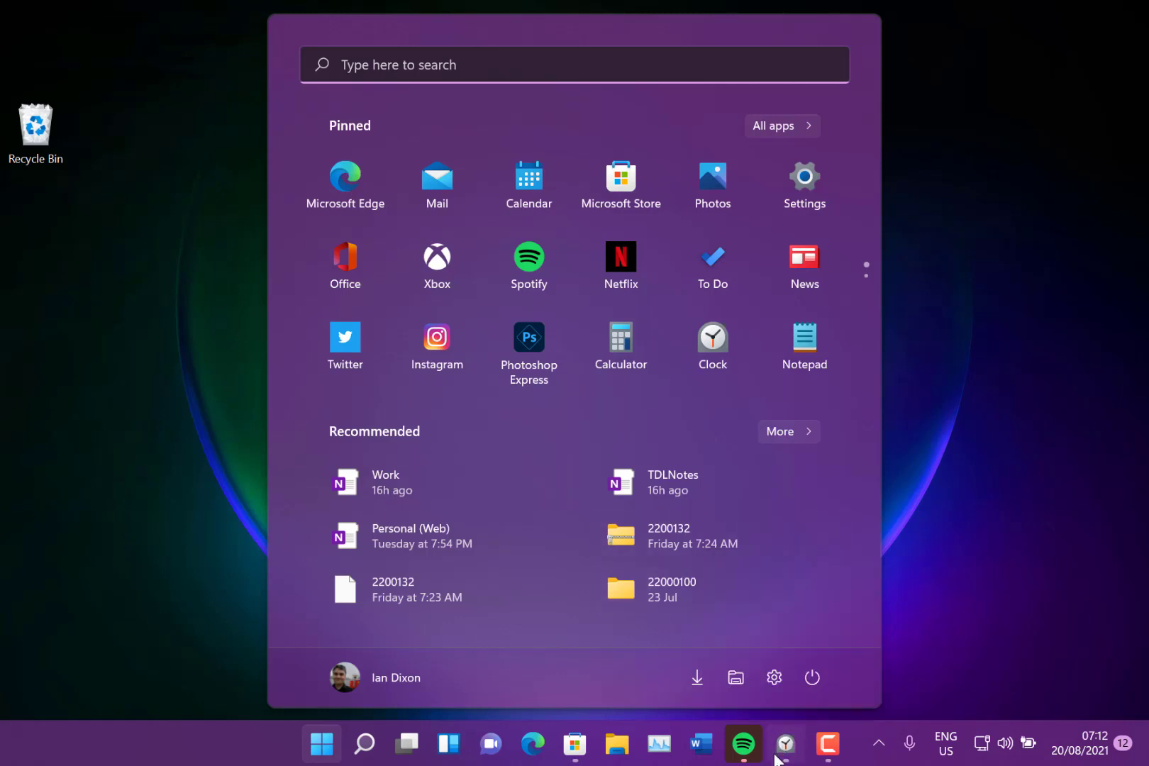
Launch the Clock app from the taskbar onto the focus sessions welcome screen
left_click(784, 743)
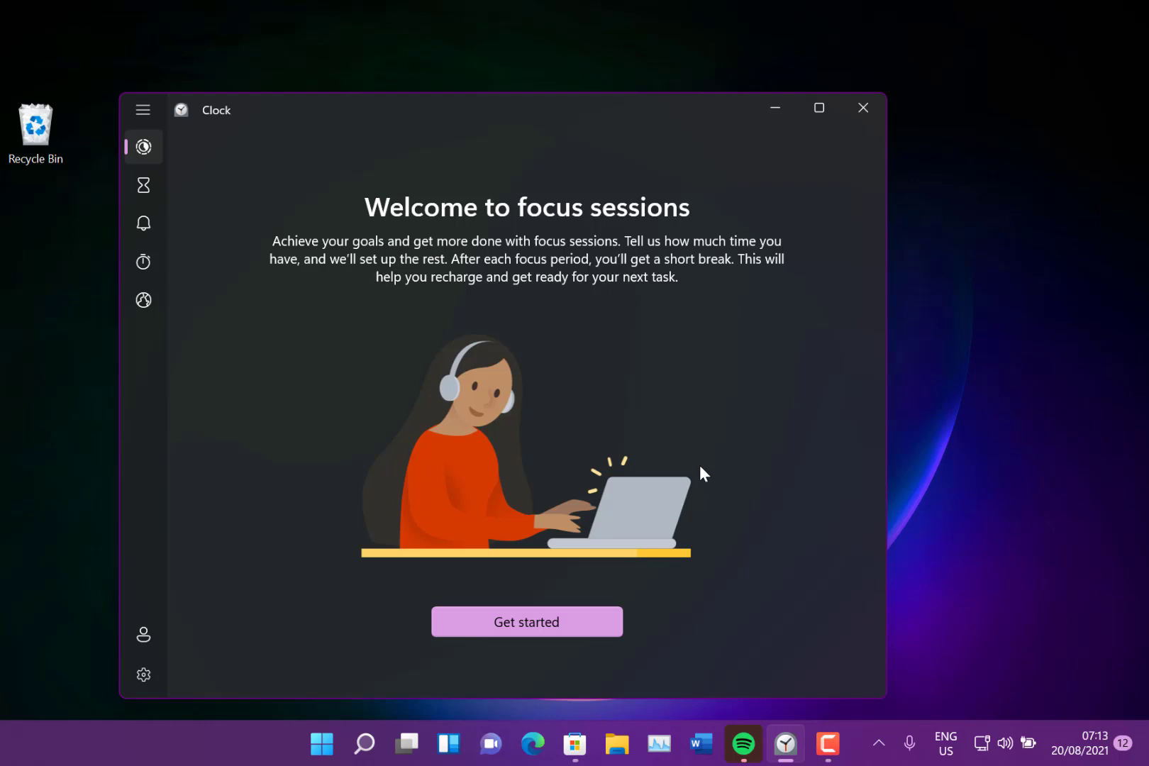
mouse_move(562, 504)
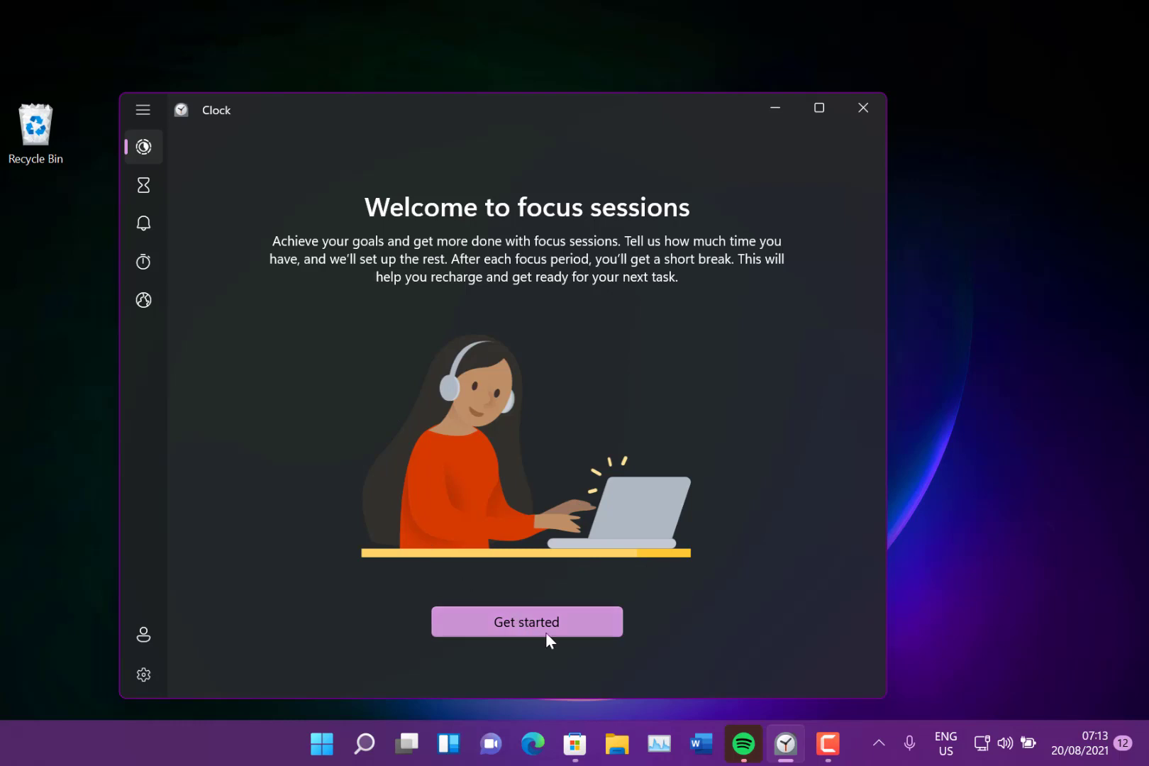
Get started with focus sessions, link Spotify and browse down to the Focus playlists like Deep Focus
left_click(526, 621)
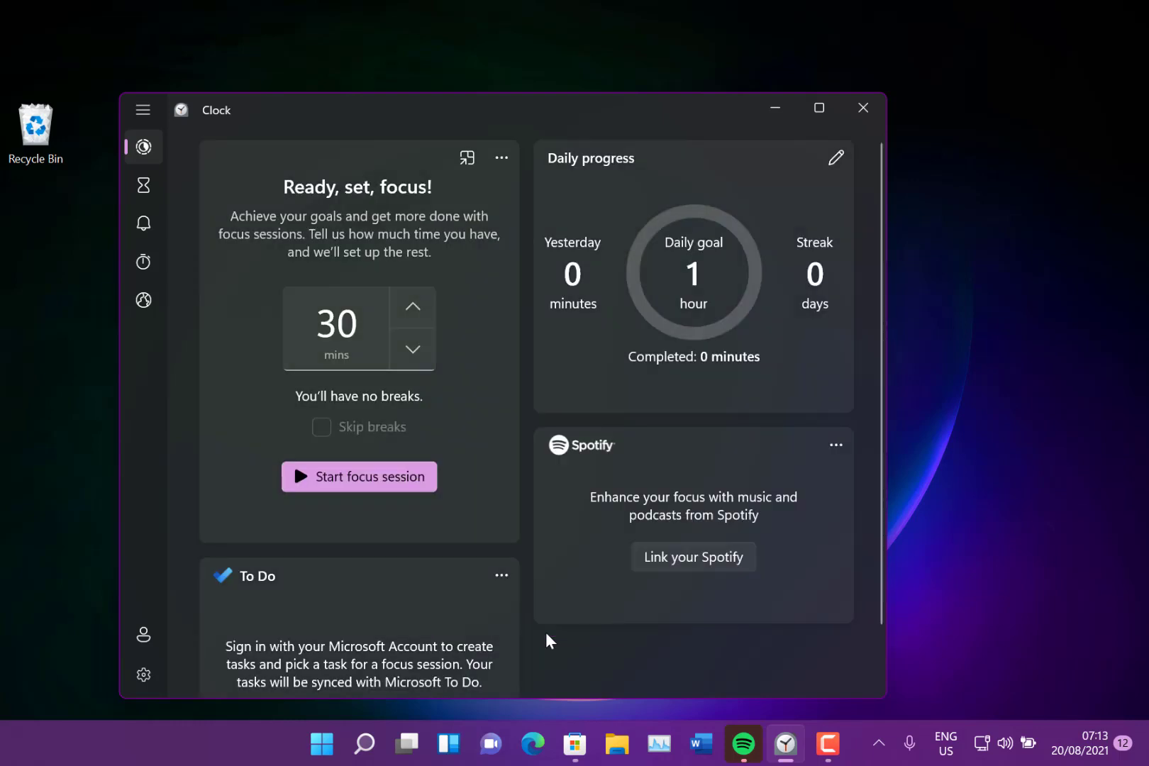
mouse_move(614, 399)
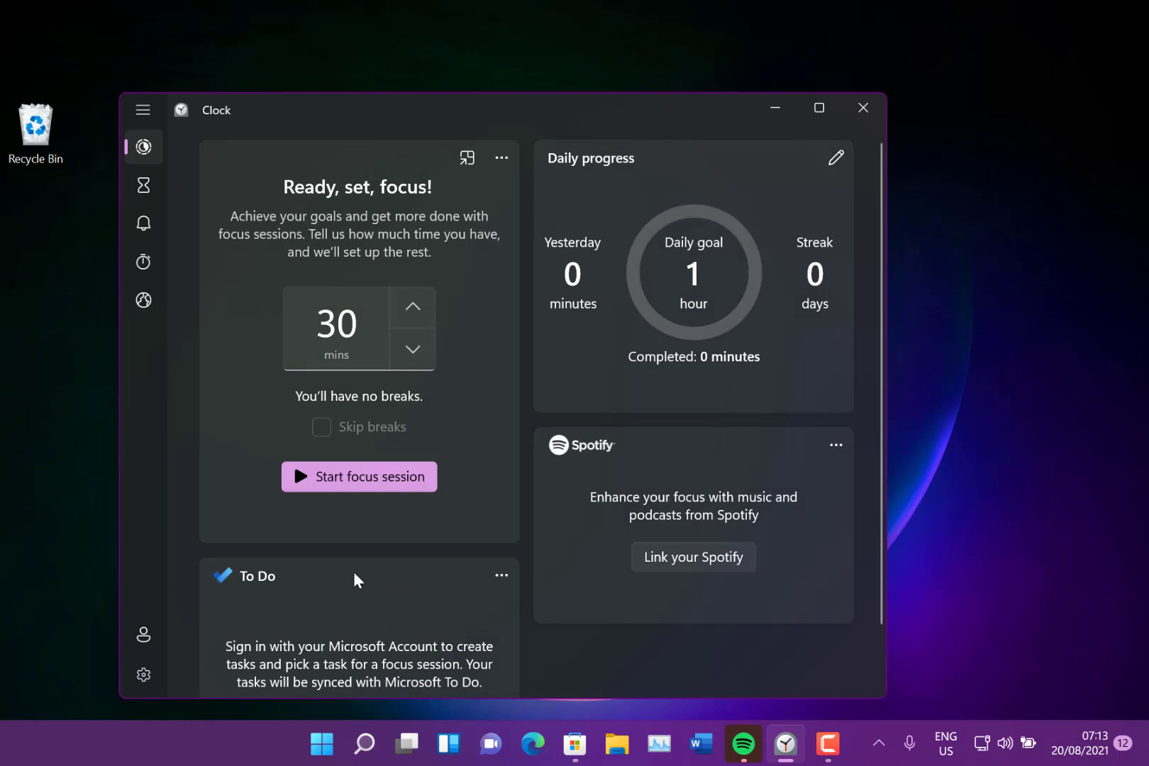
mouse_move(586, 220)
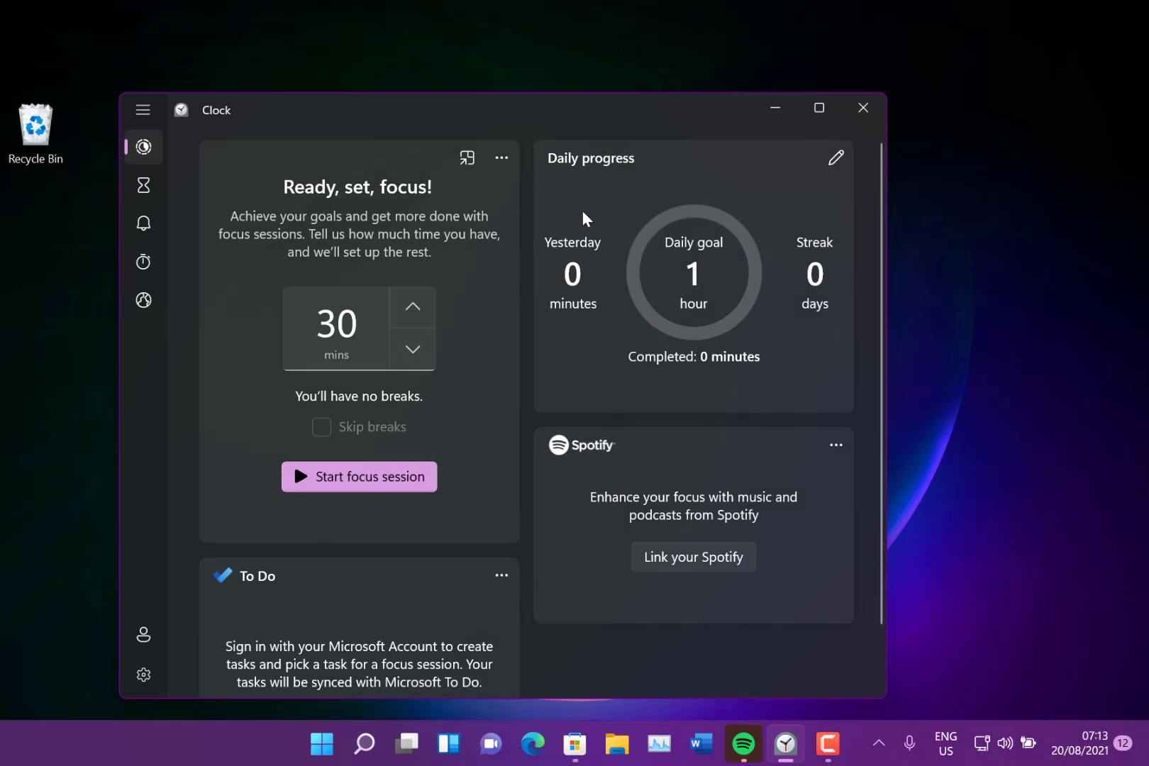
mouse_move(568, 431)
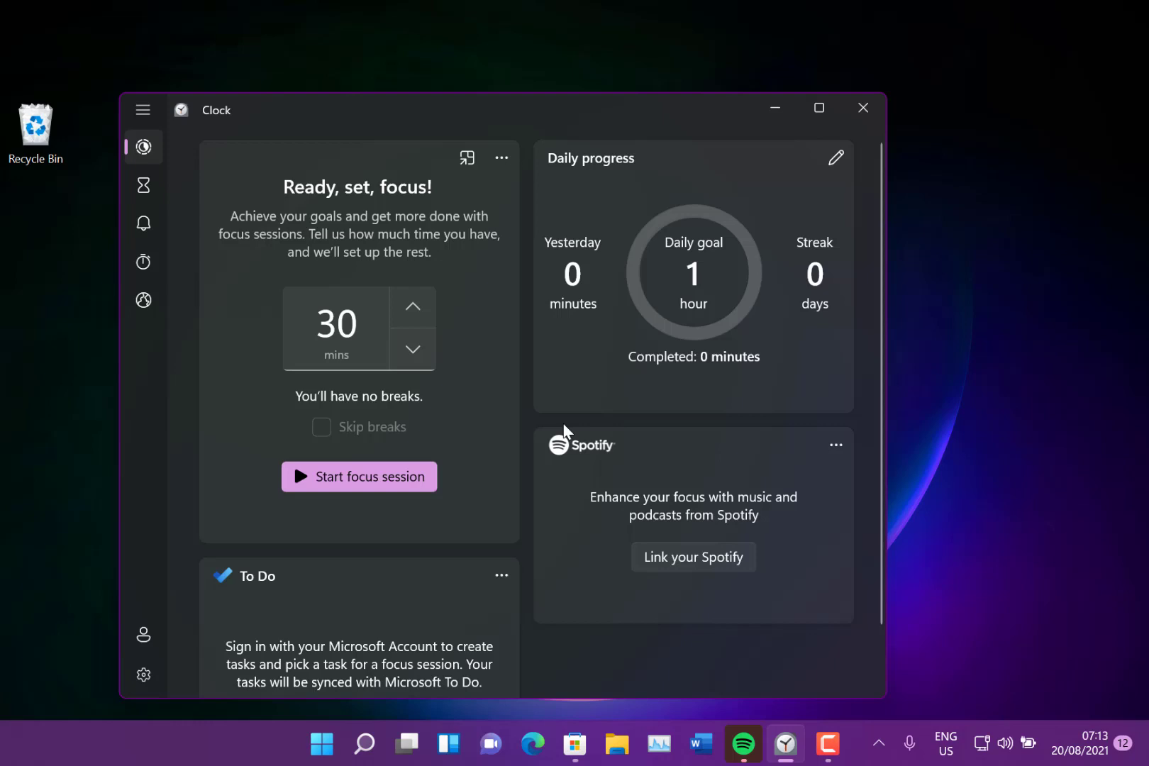
mouse_move(692, 557)
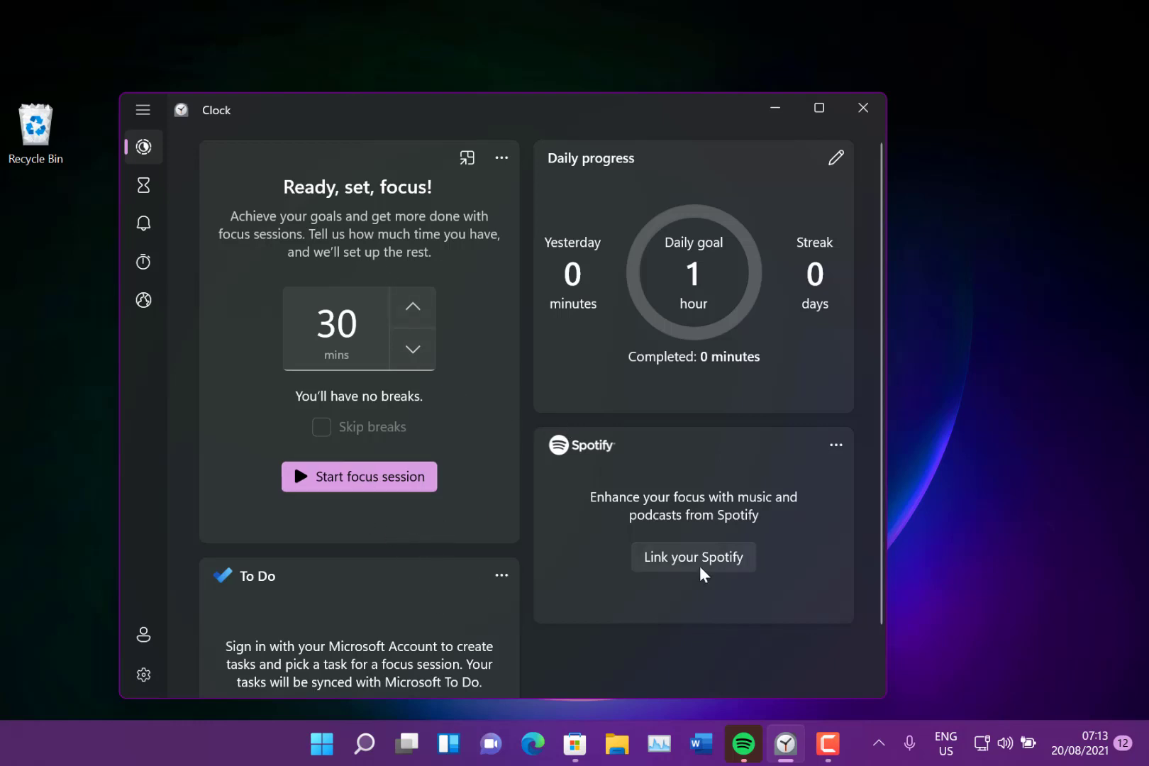
mouse_move(692, 557)
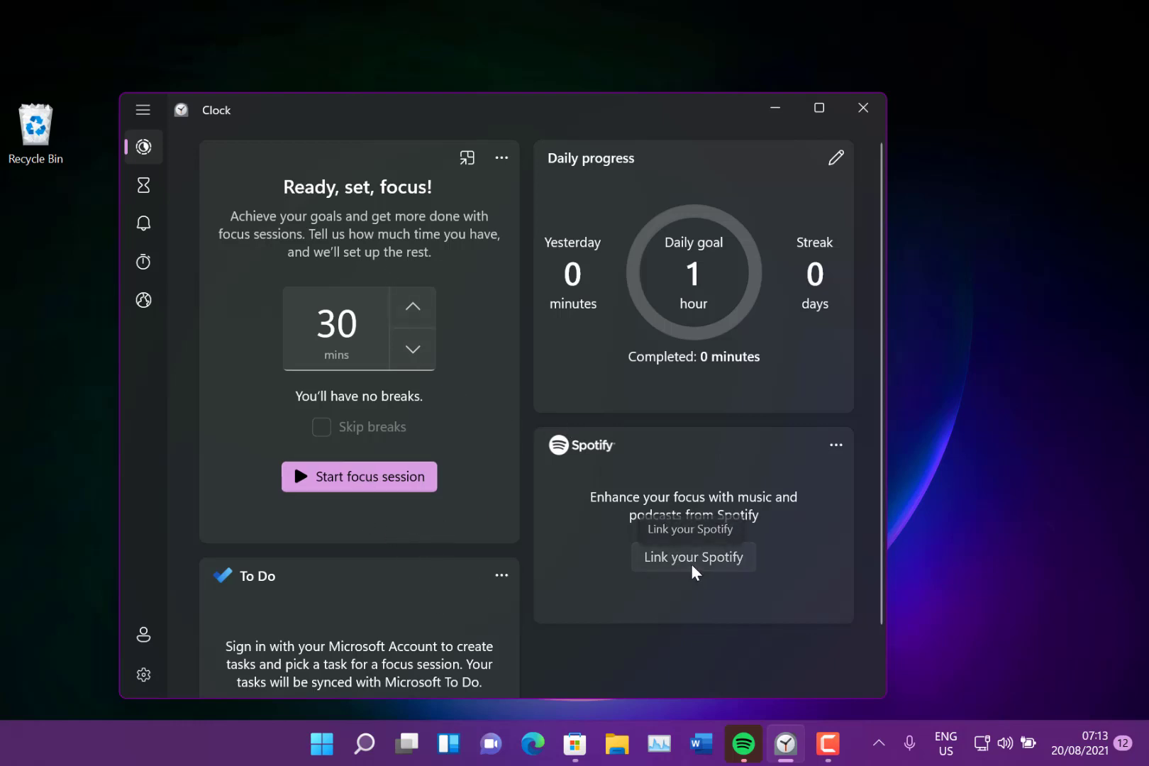
left_click(692, 558)
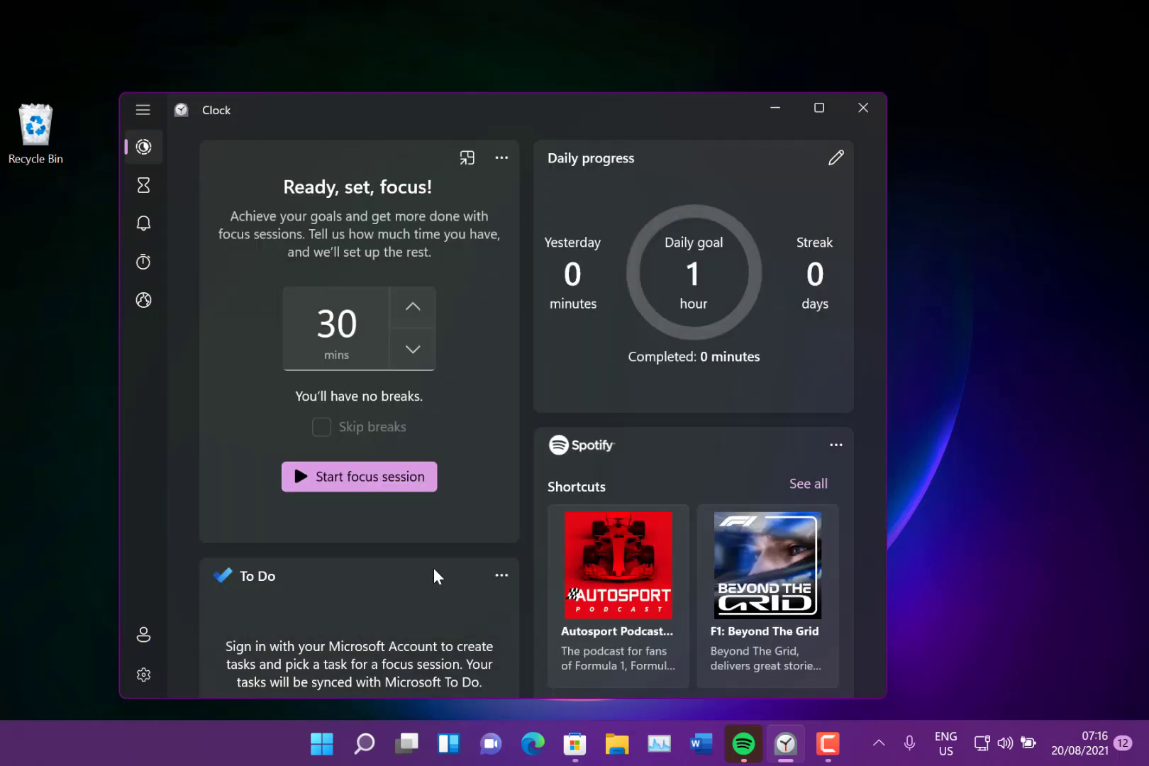
mouse_move(641, 390)
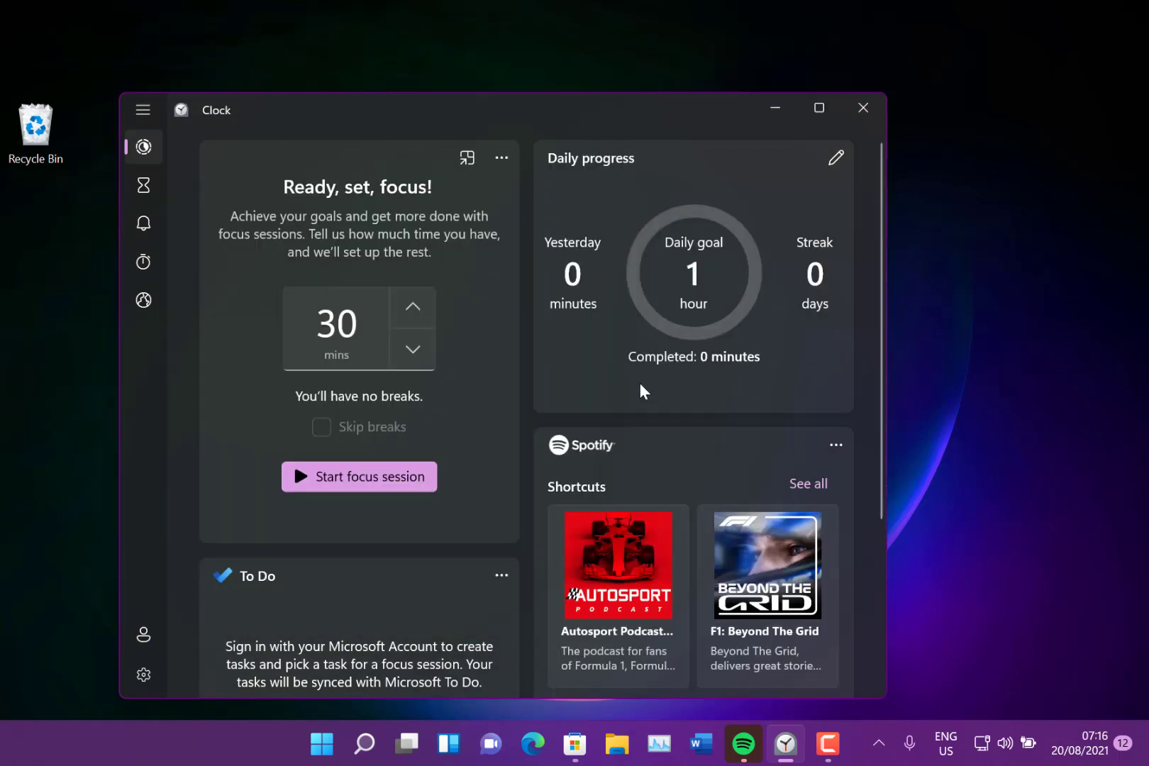
scroll("down", 3)
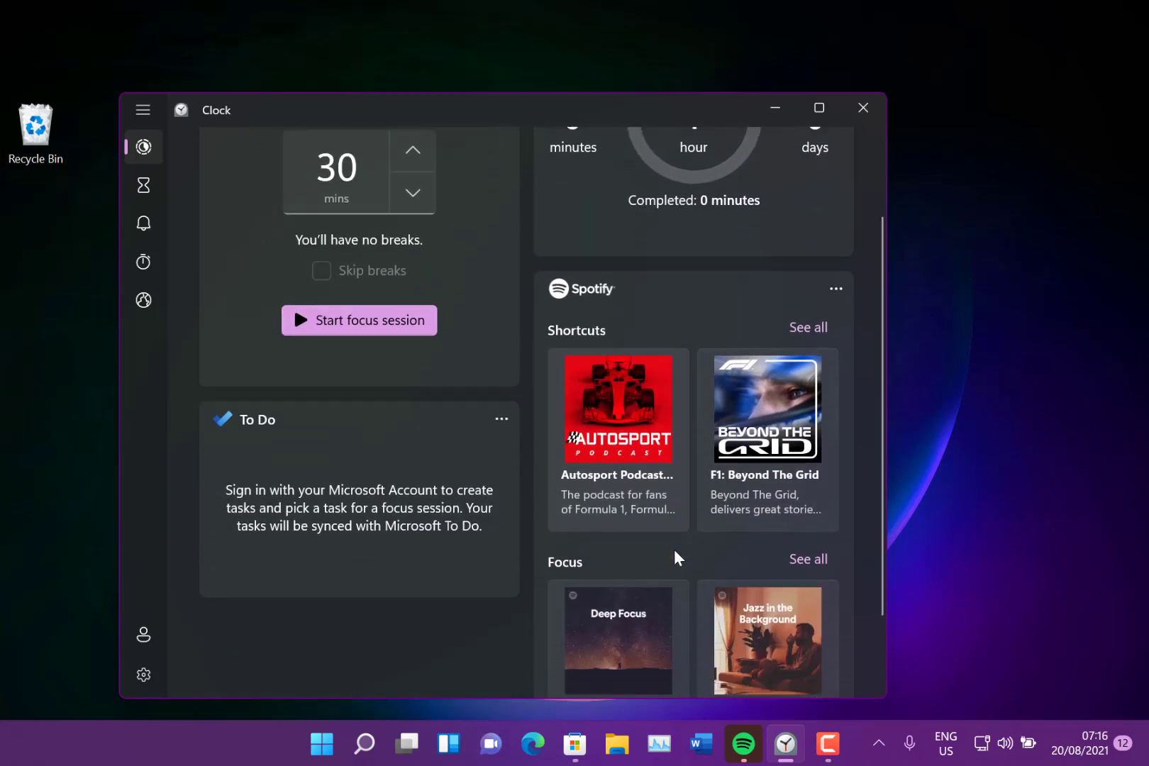
scroll("down", 3)
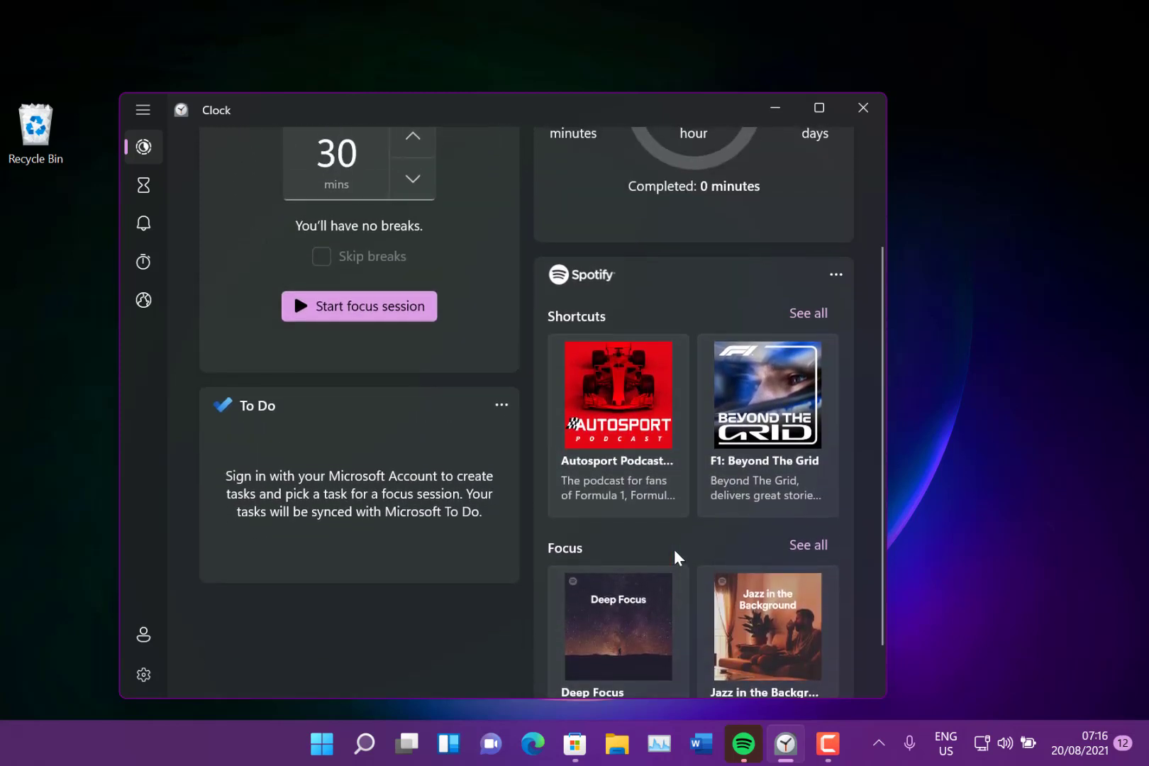
scroll("down", 3)
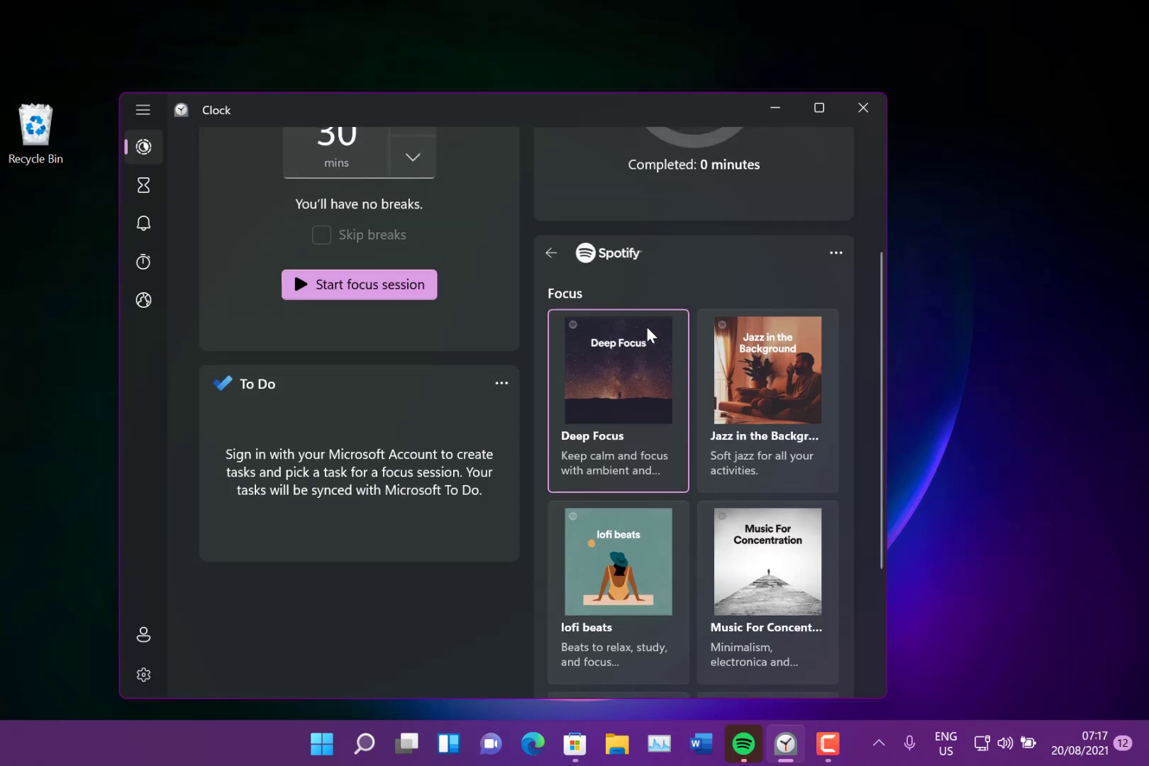
mouse_move(437, 269)
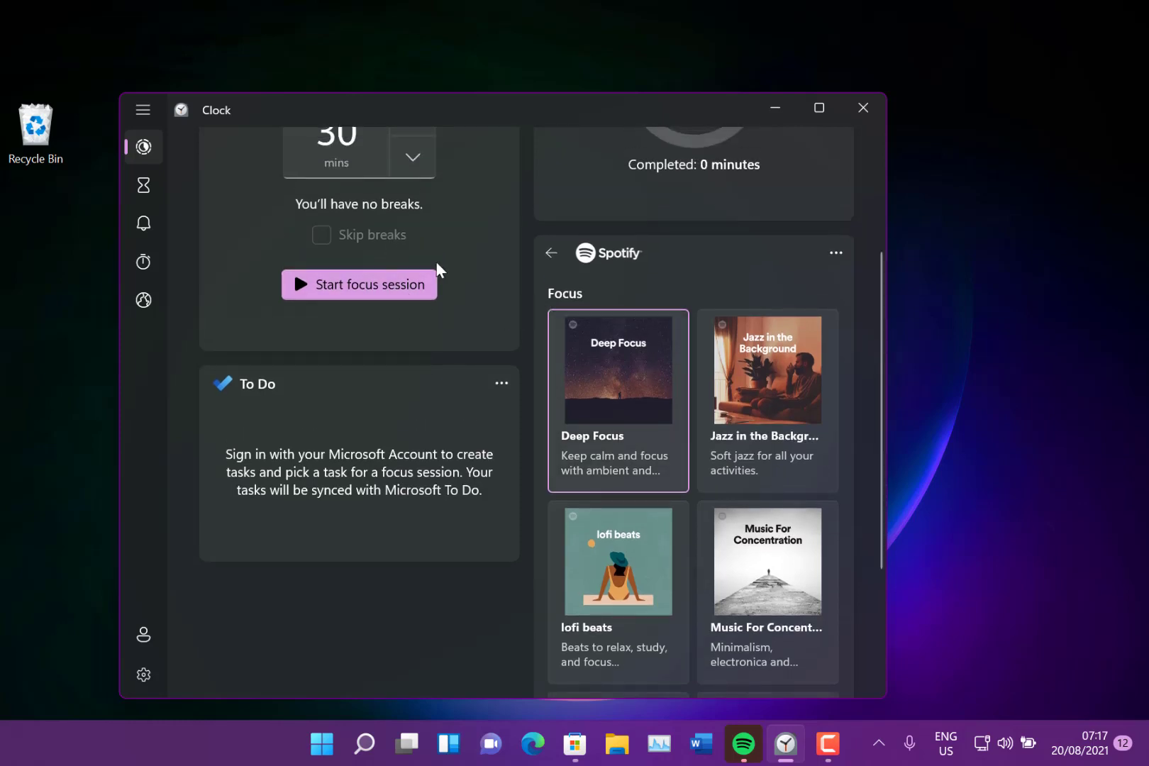
Start a 15-minute focus session, let it run briefly, then stop it
left_click(413, 190)
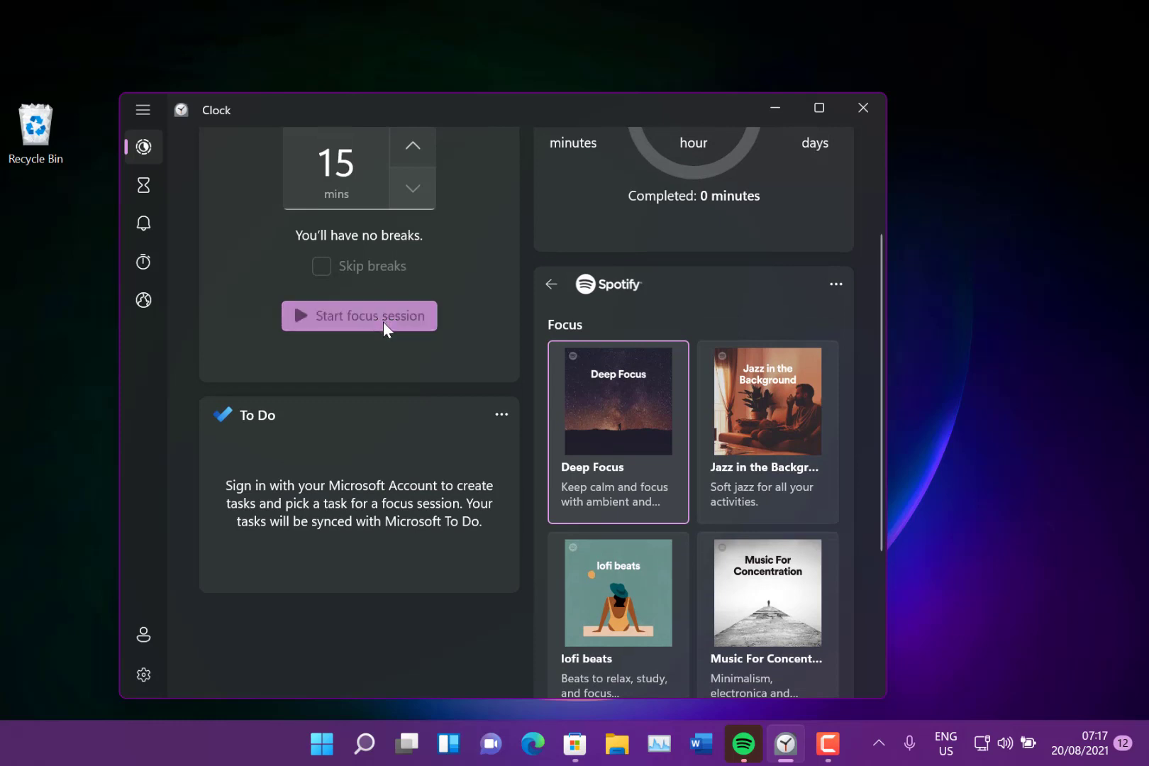
left_click(359, 316)
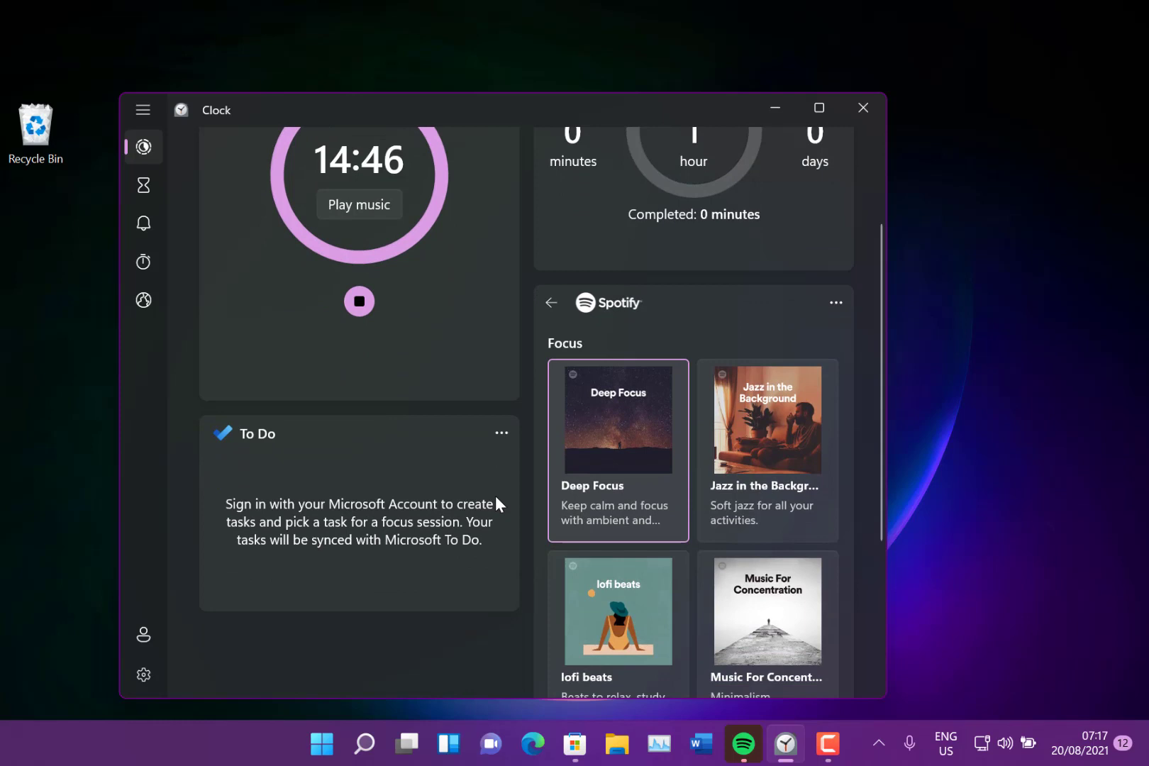
mouse_move(306, 345)
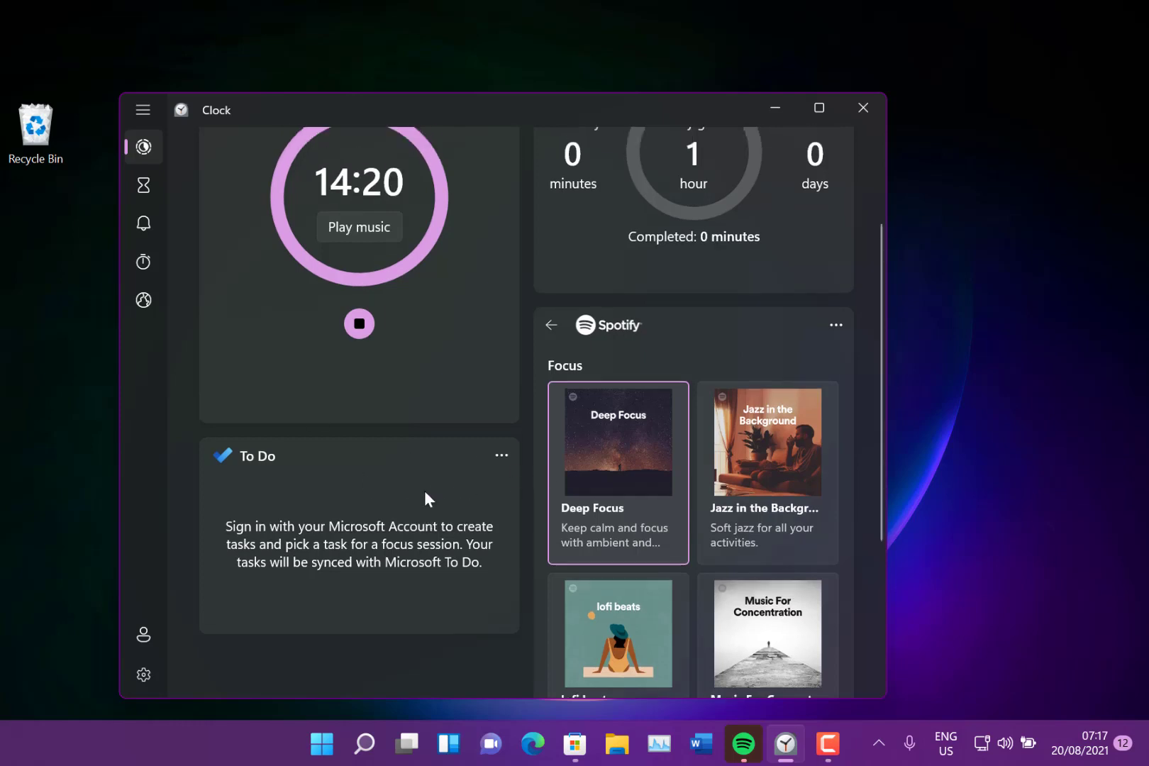
scroll("down", 3)
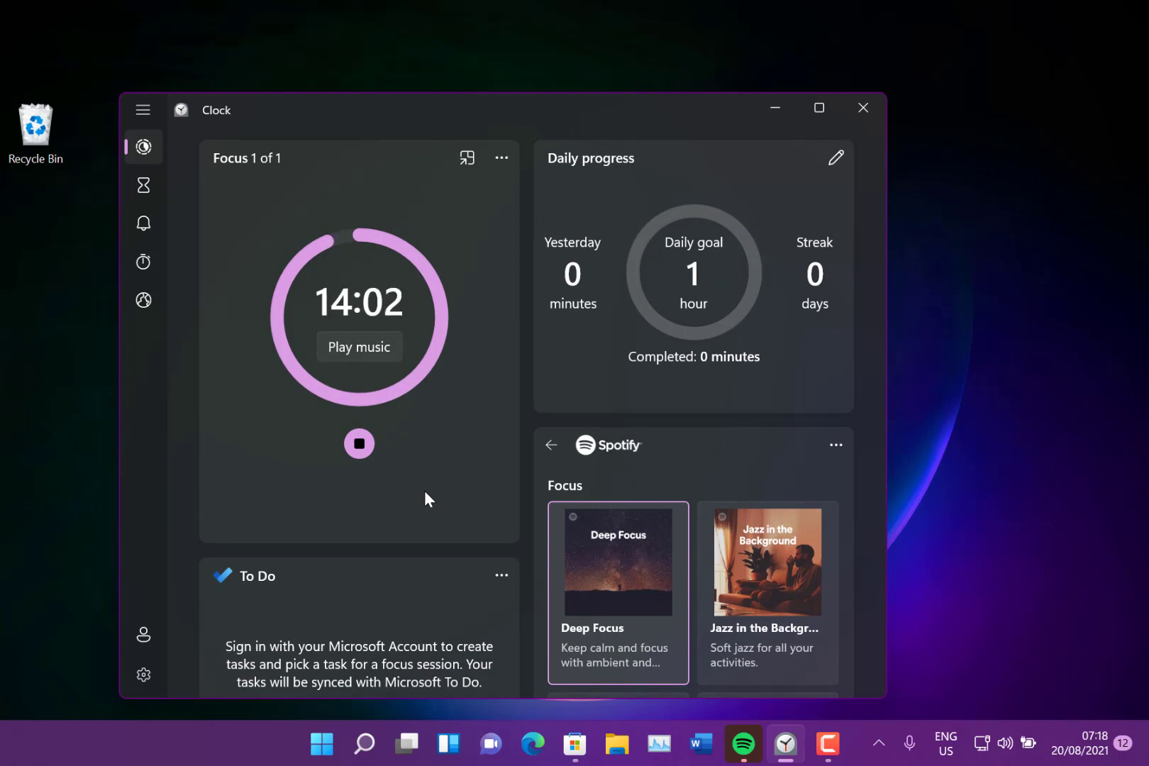
left_click(358, 442)
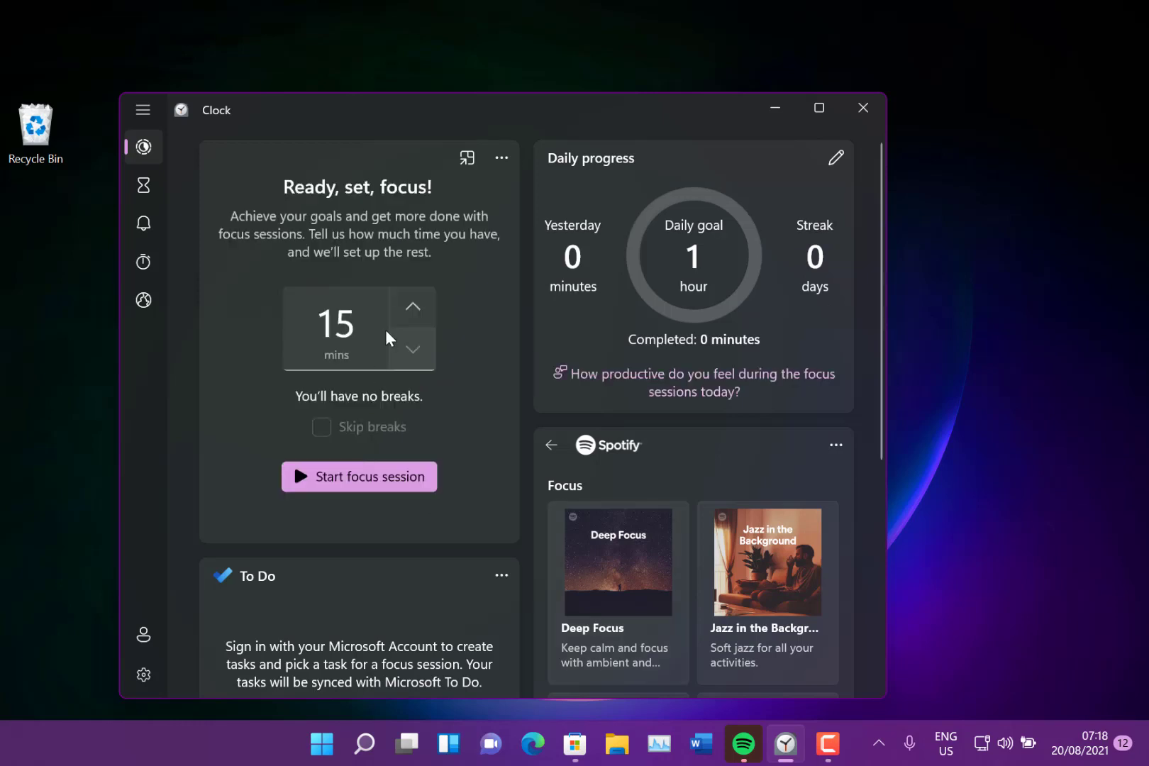
mouse_move(591, 193)
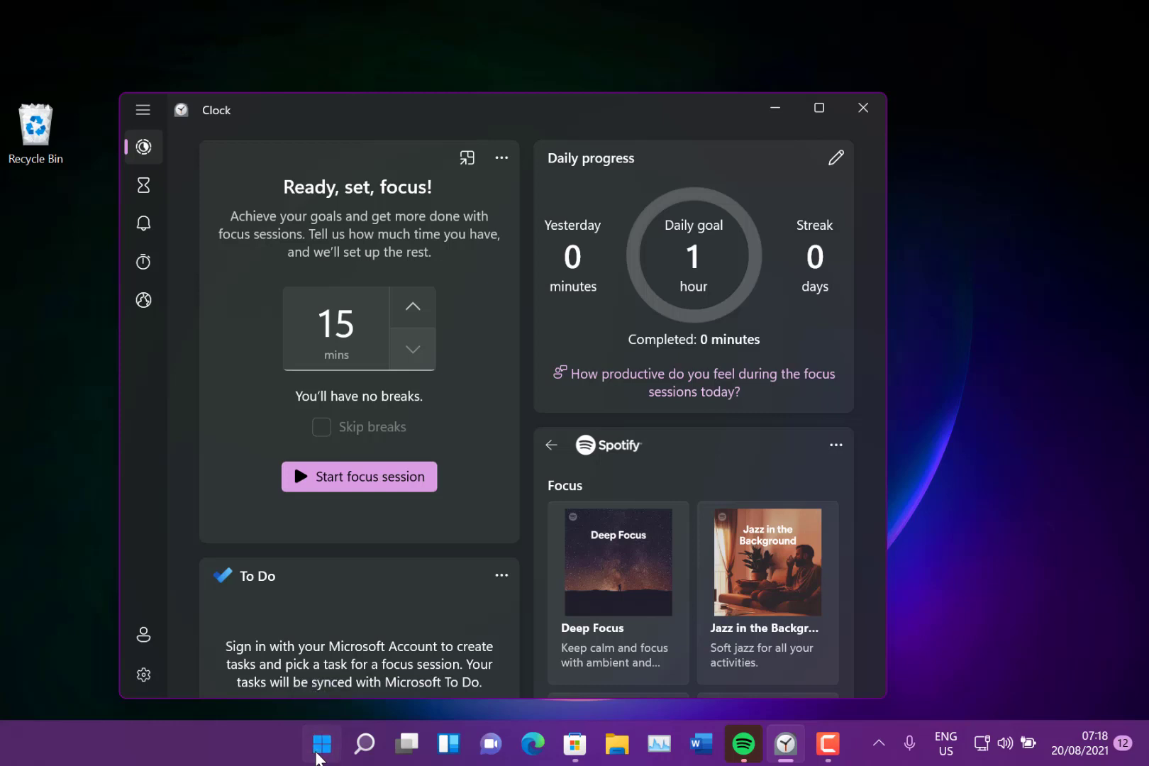
Show the Start menu's power options (Sleep, Shut down, Restart) over the Clock window
left_click(321, 743)
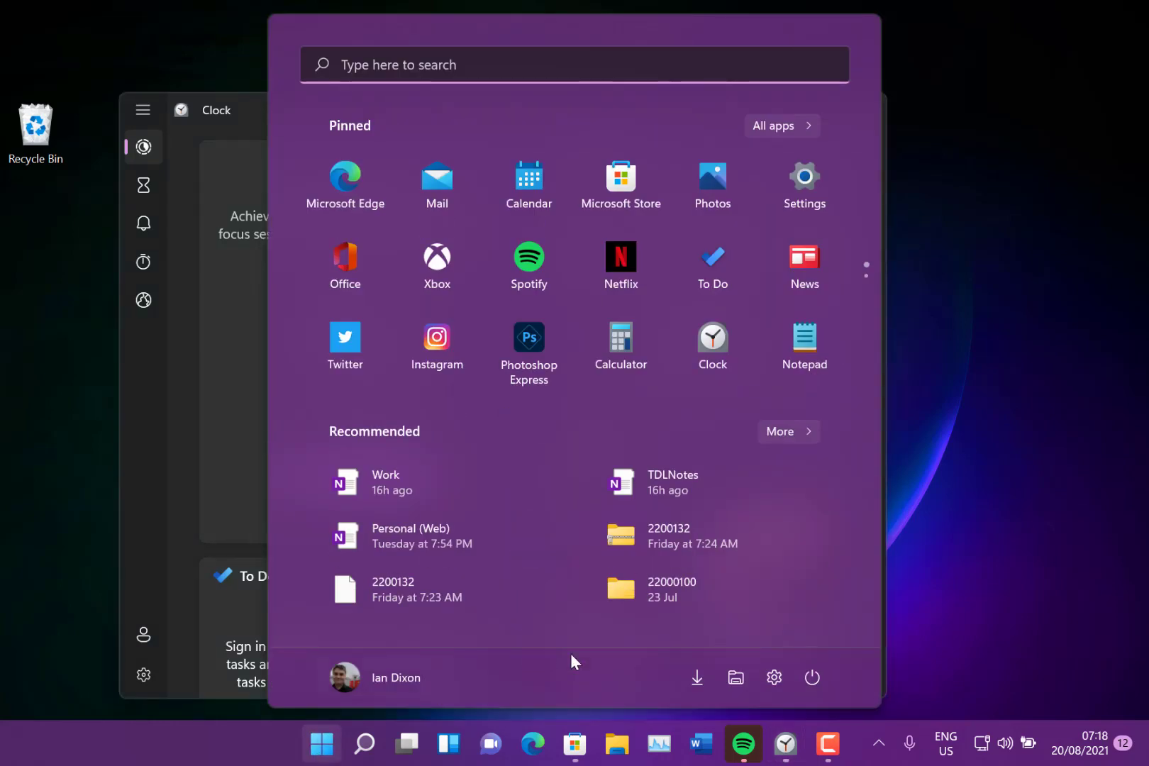
mouse_move(812, 676)
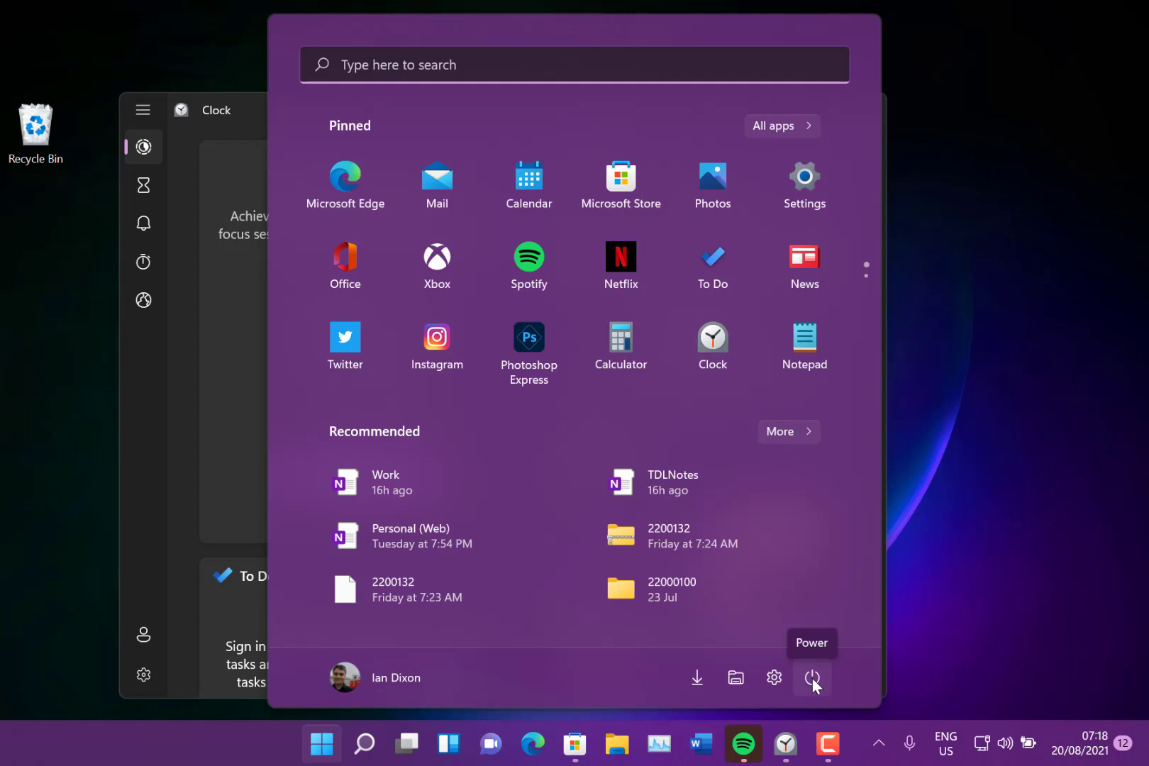
left_click(811, 676)
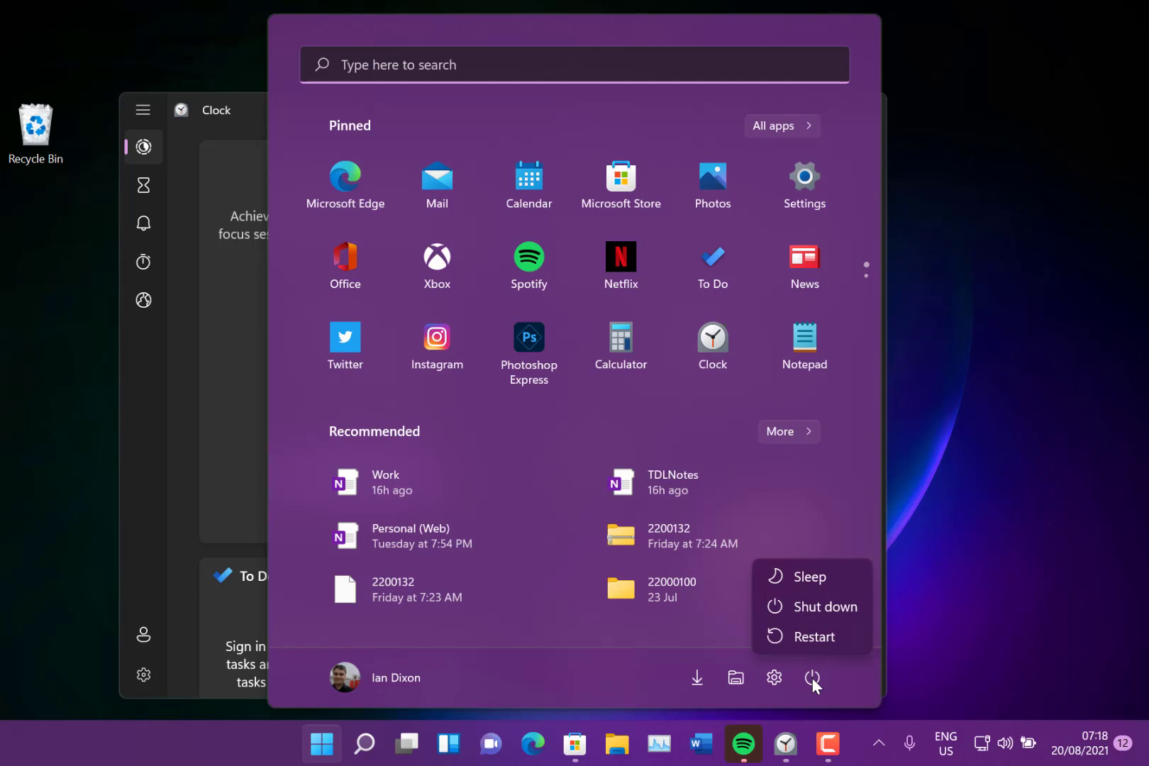
mouse_move(895, 524)
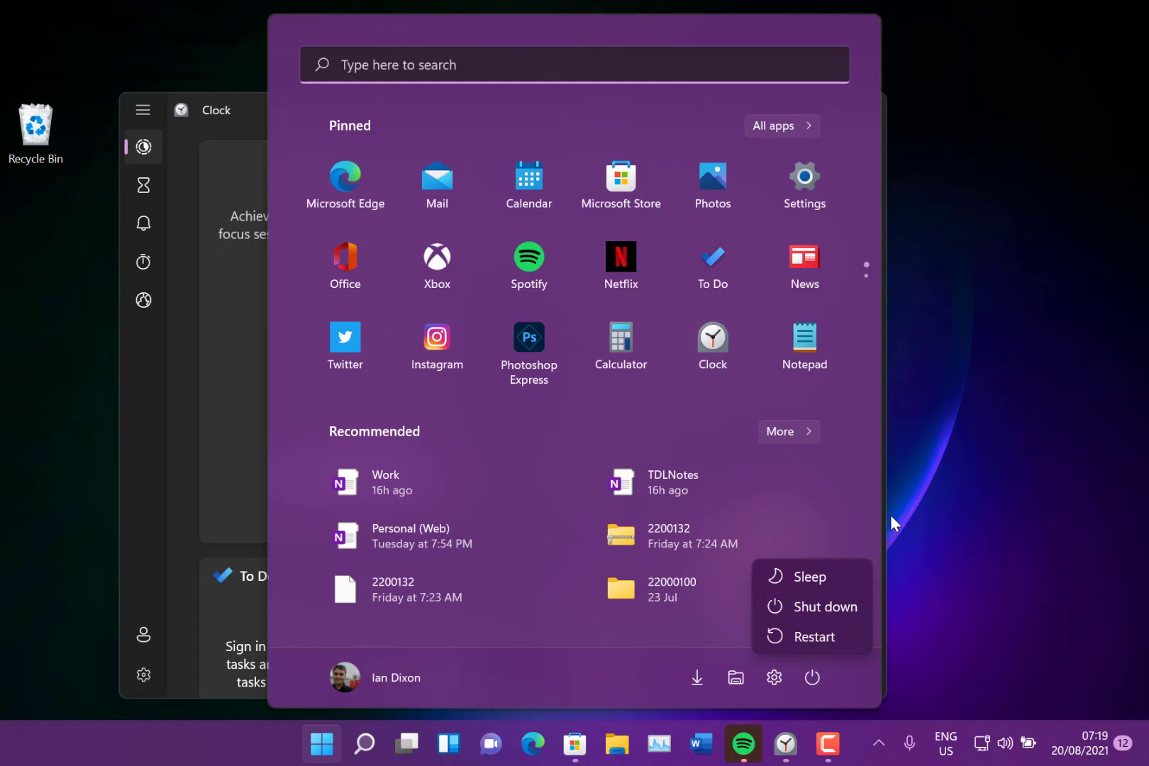
mouse_move(308, 708)
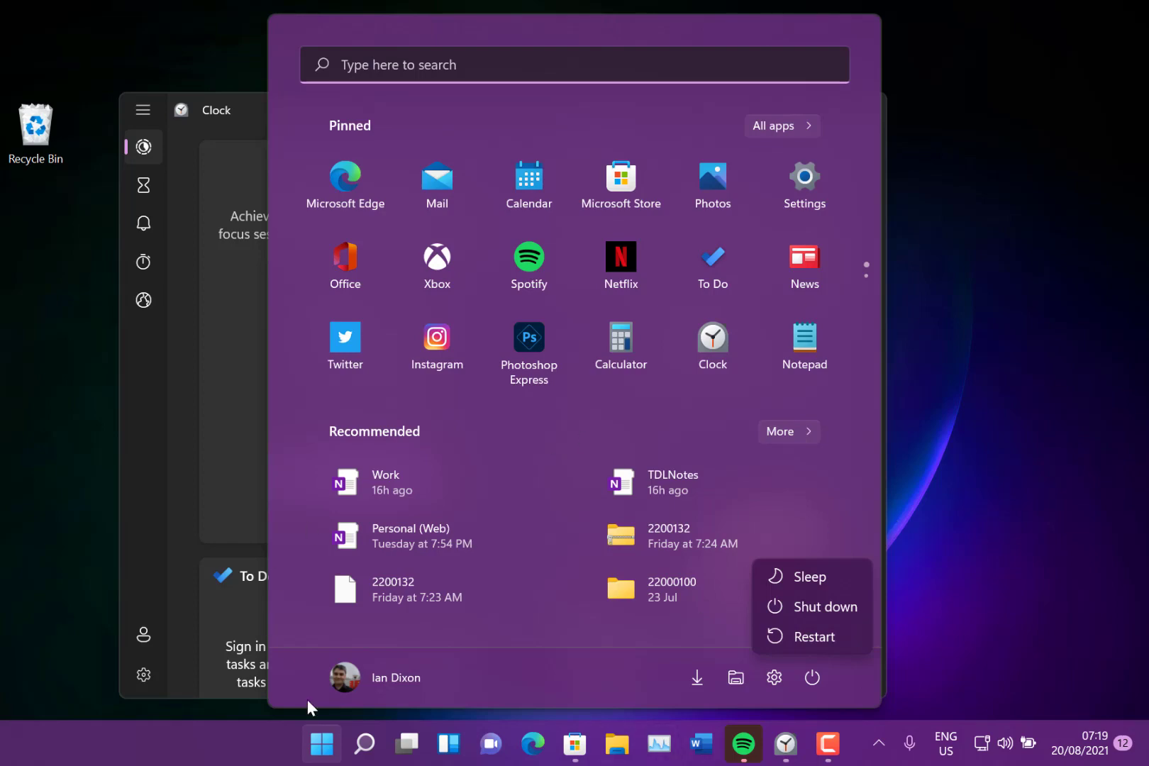
Dismiss the Start menu and bring up the Windows Search home panel with top apps and quick searches
left_click(365, 743)
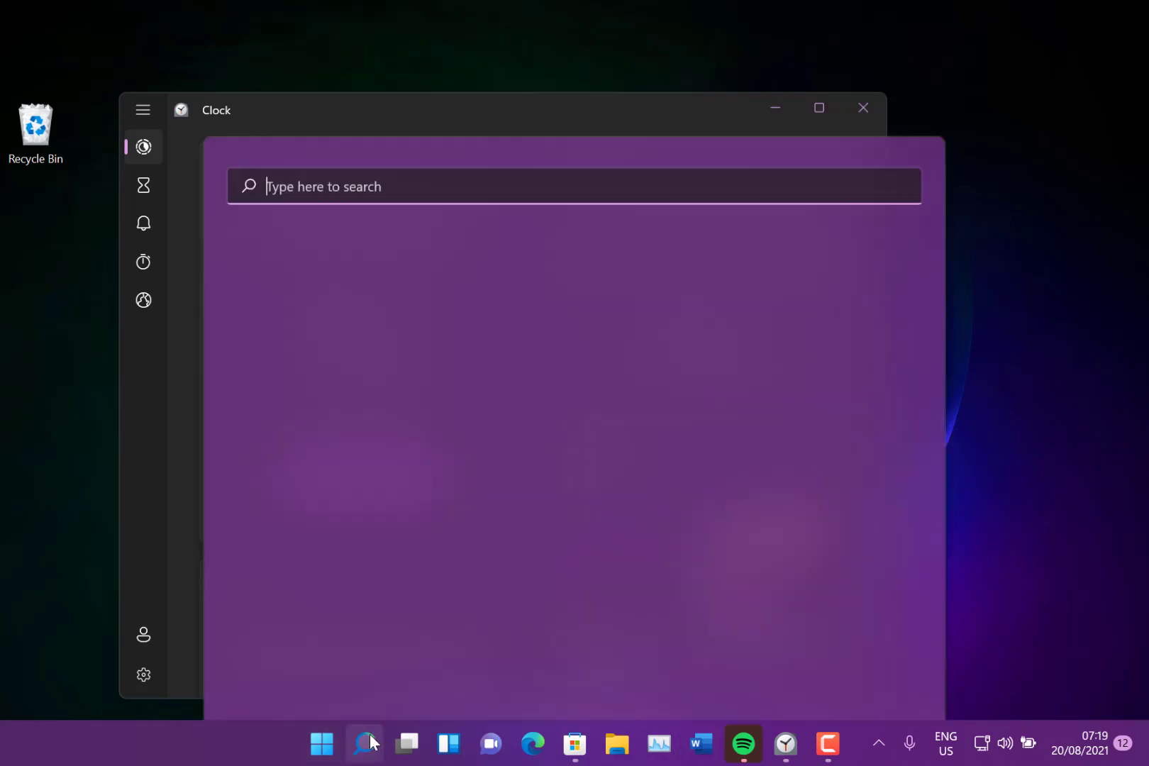
left_click(365, 742)
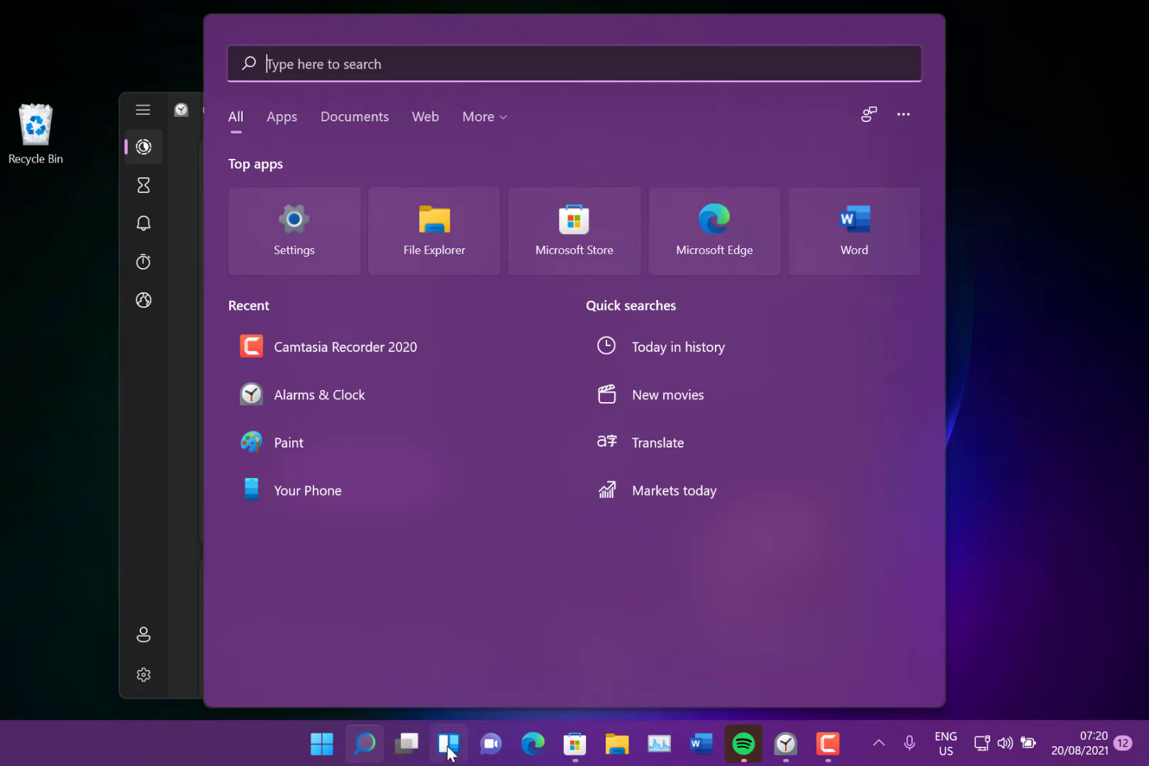
Show the widgets board (weather, stocks, photos, traffic), then dismiss it back to the Clock focus page
left_click(448, 743)
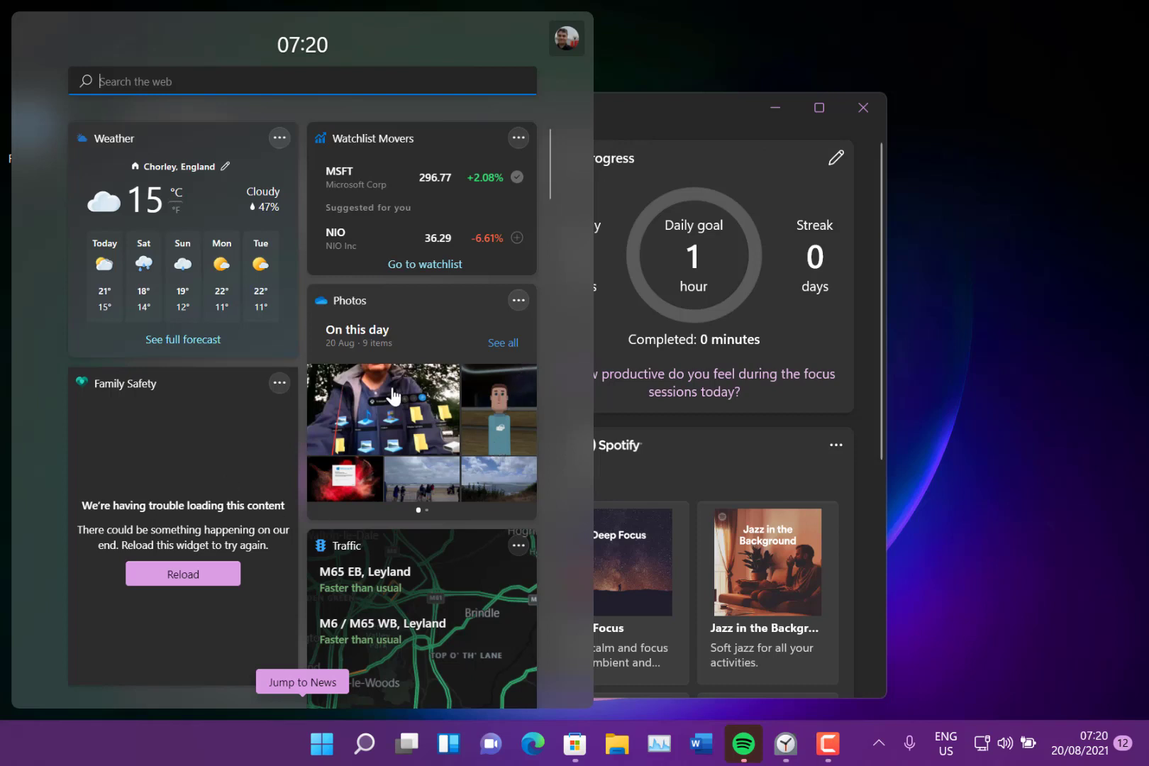
left_click(785, 743)
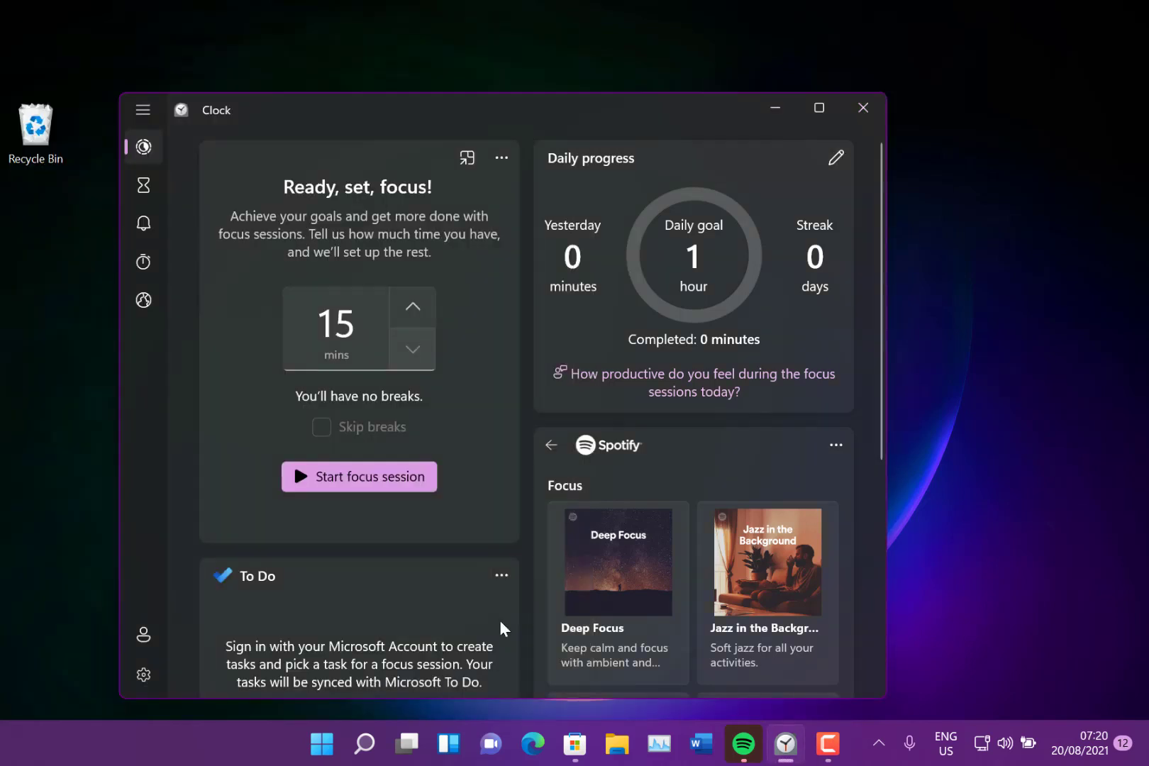
mouse_move(383, 405)
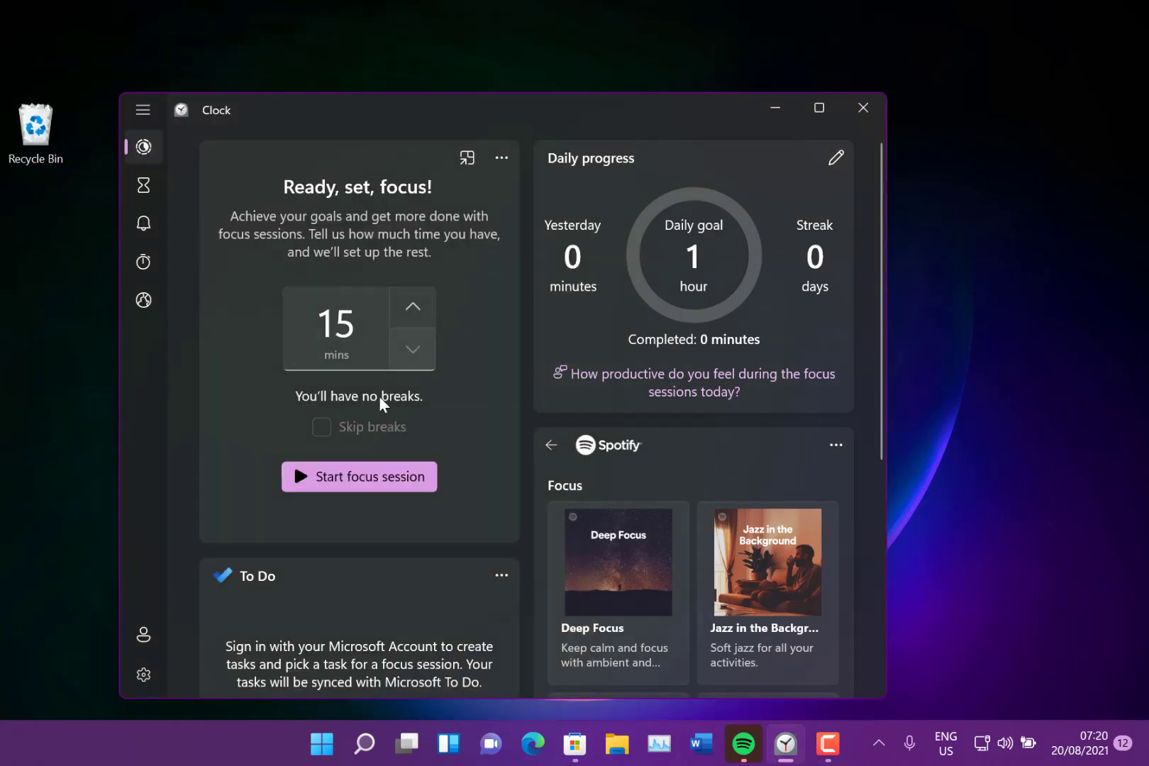